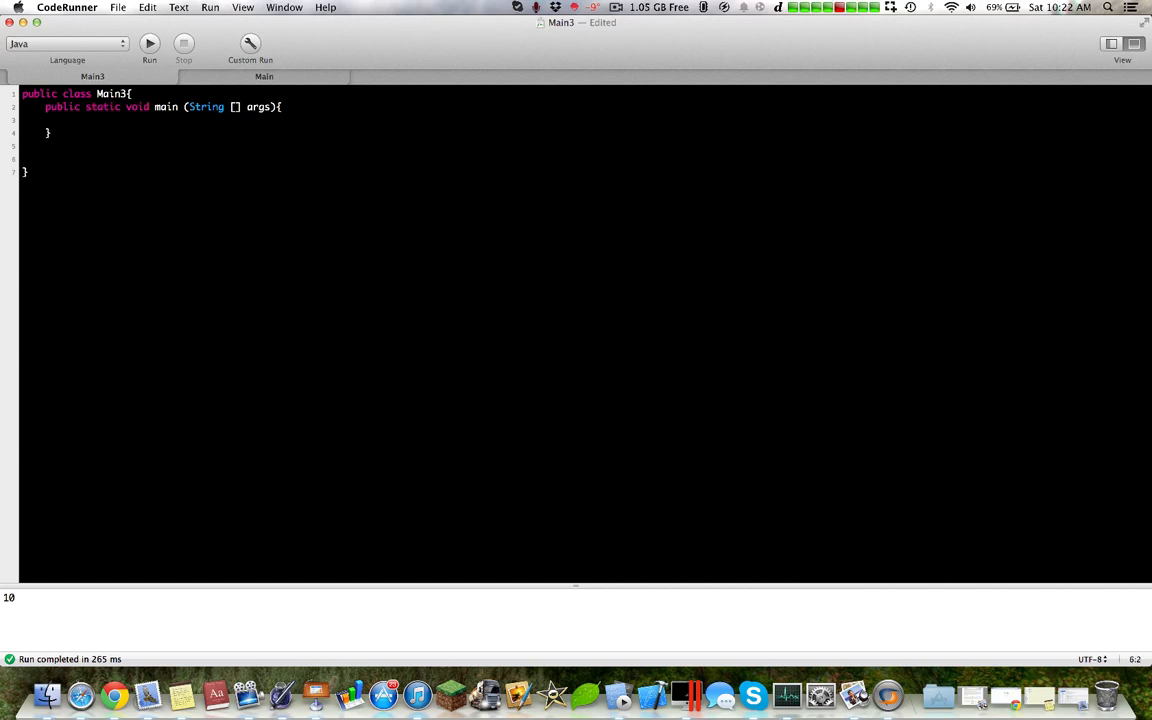
# Step: Add the empty public static int sequentialSearch(int key) stub below main
pyautogui.write('public int sequ')
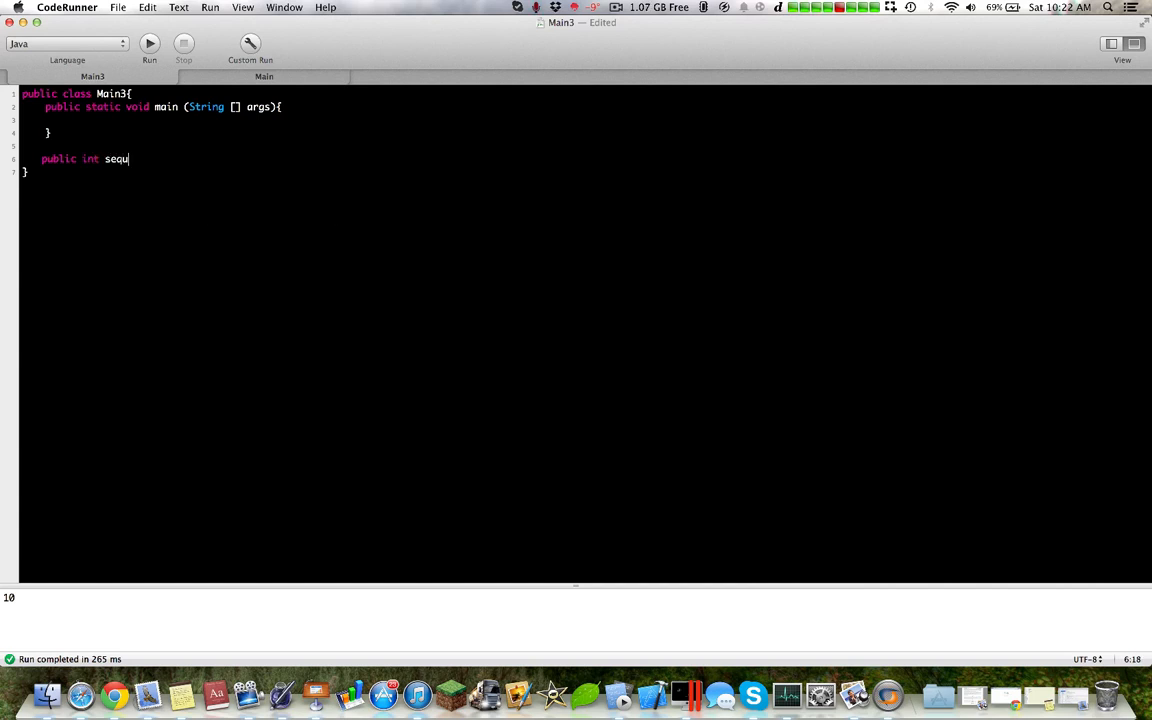
pyautogui.write('entialSea')
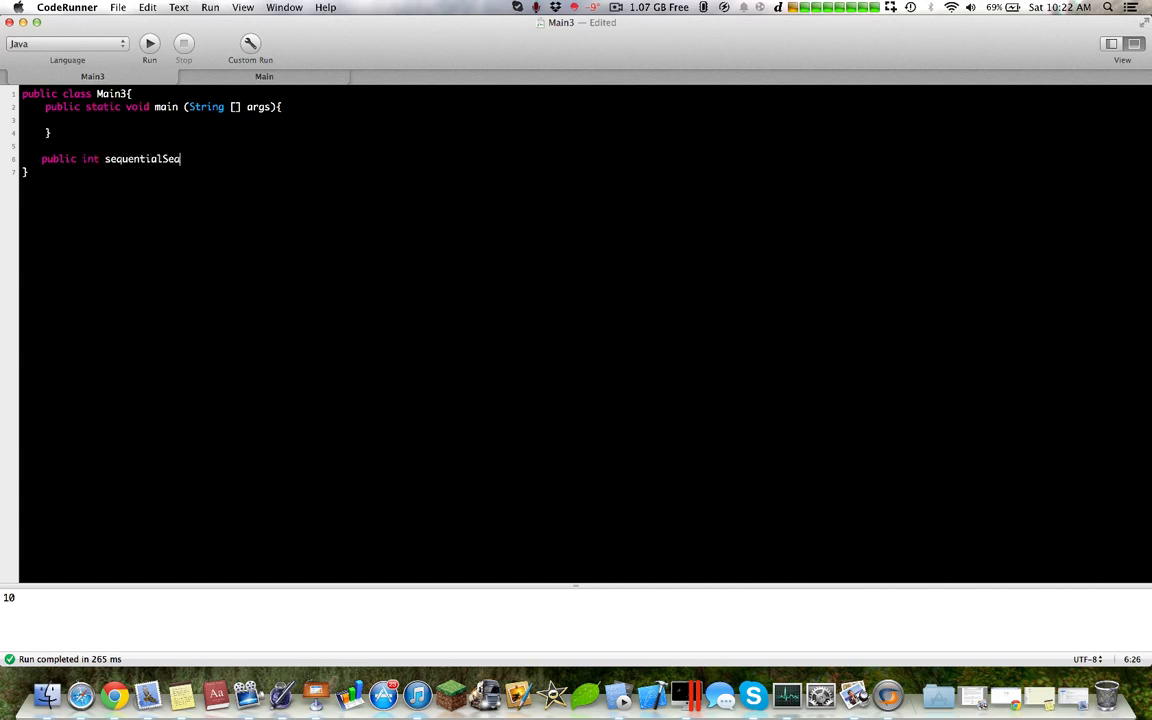
pyautogui.write('rch(int o')
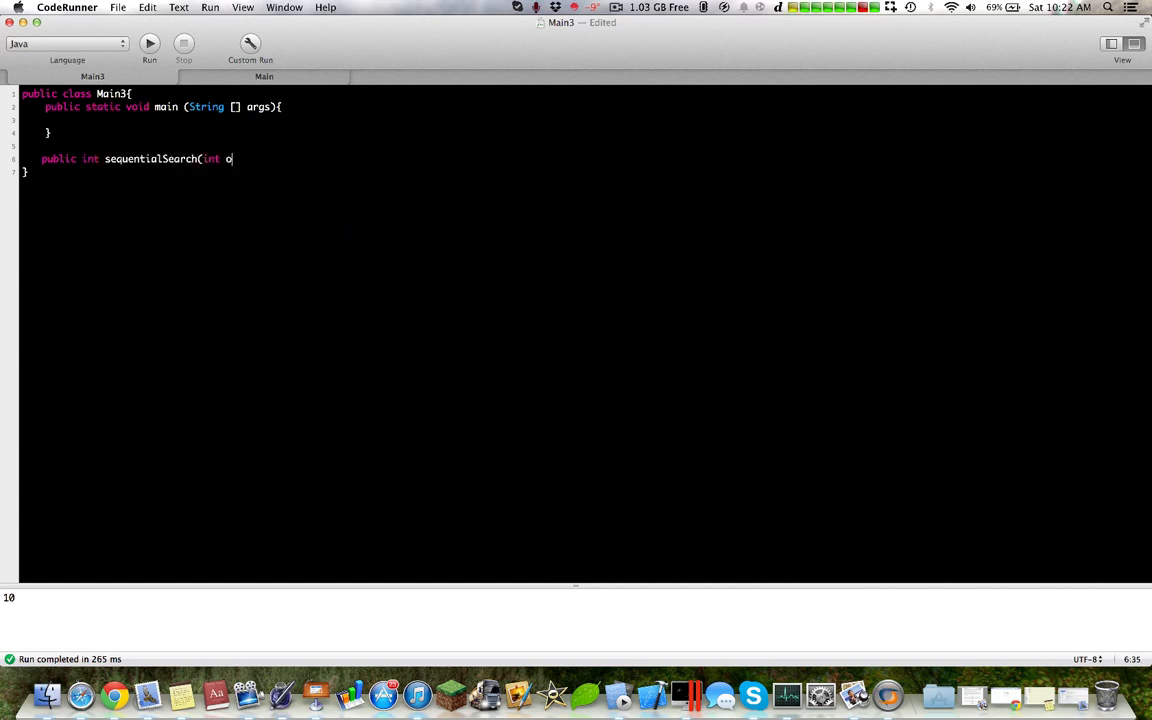
pyautogui.write('key){')
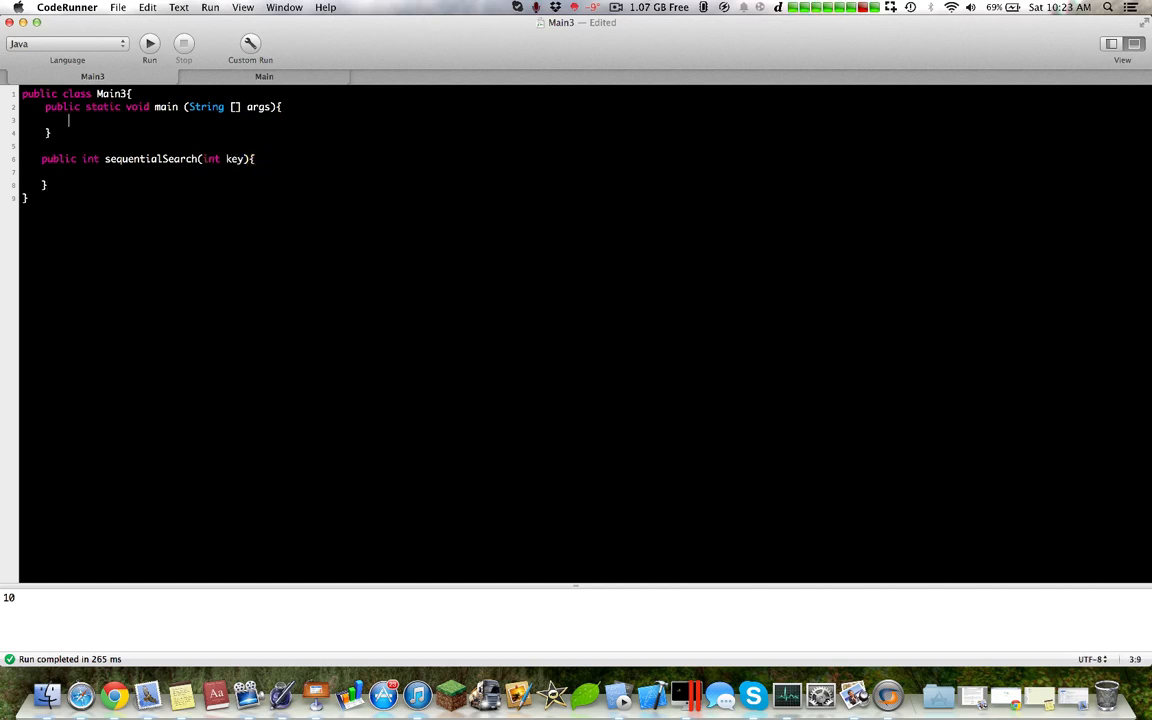
pyautogui.write('static')
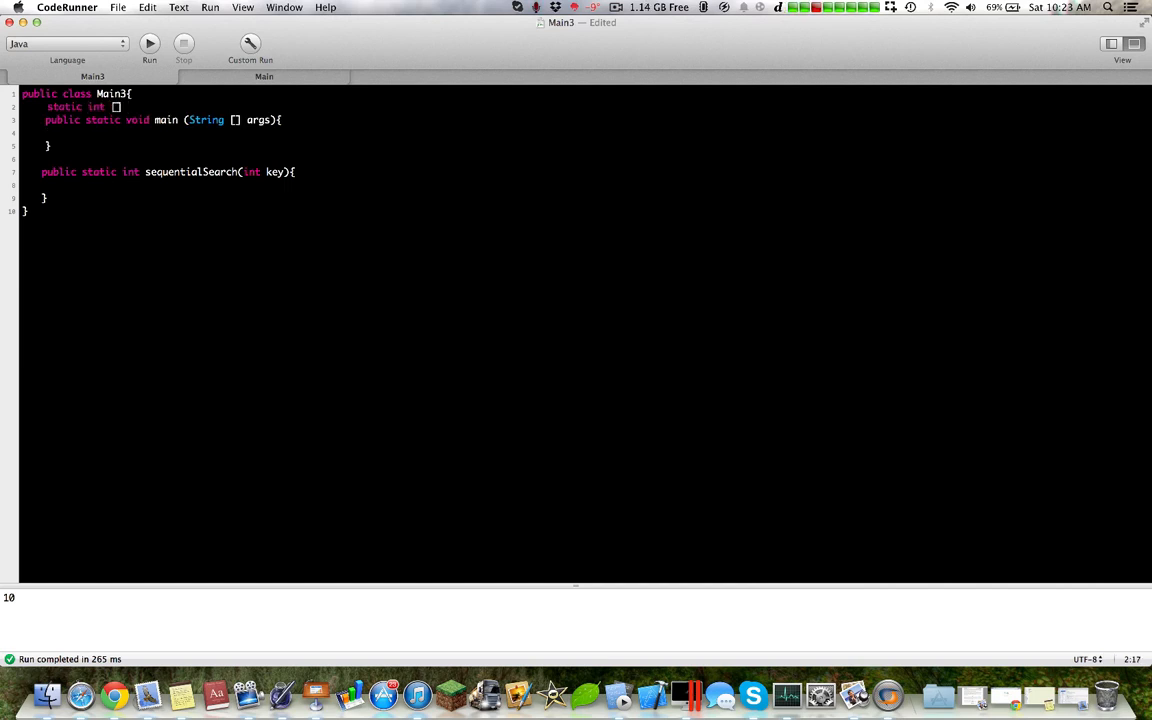
# Step: Declare static int[] nums = new int[10] and assign 2, 3, 4 to nums[0..2]
pyautogui.write('nums = n;')
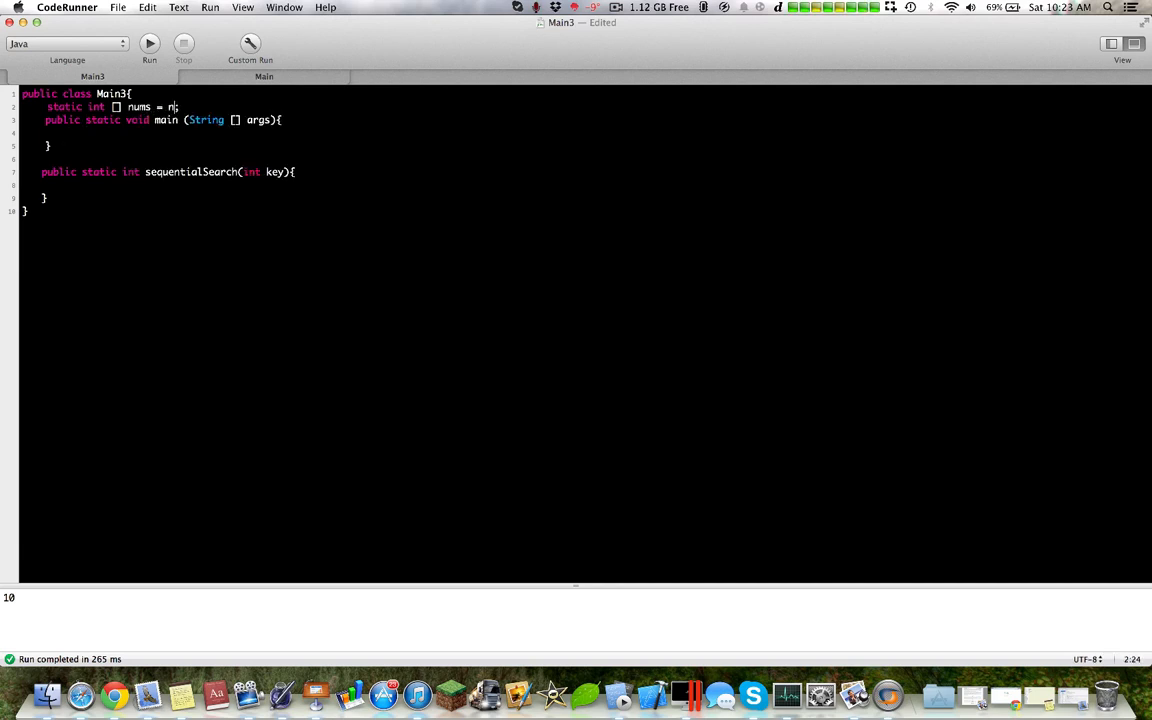
pyautogui.write('ew int [10]')
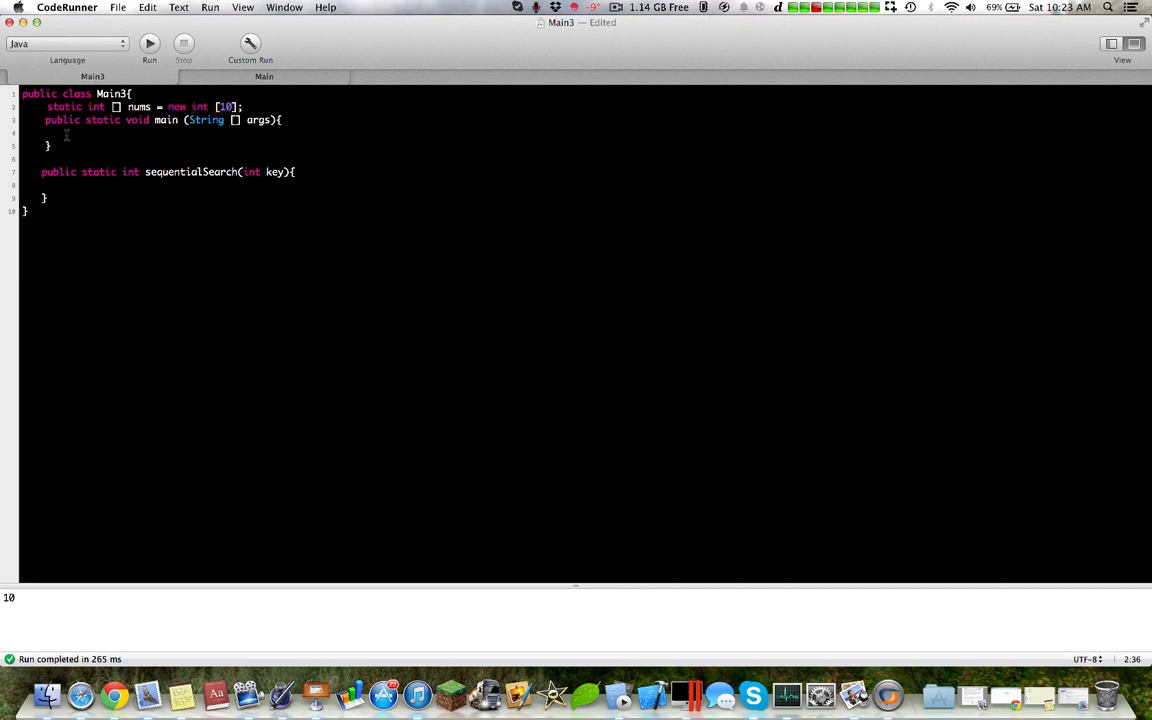
pyautogui.write('nums[')
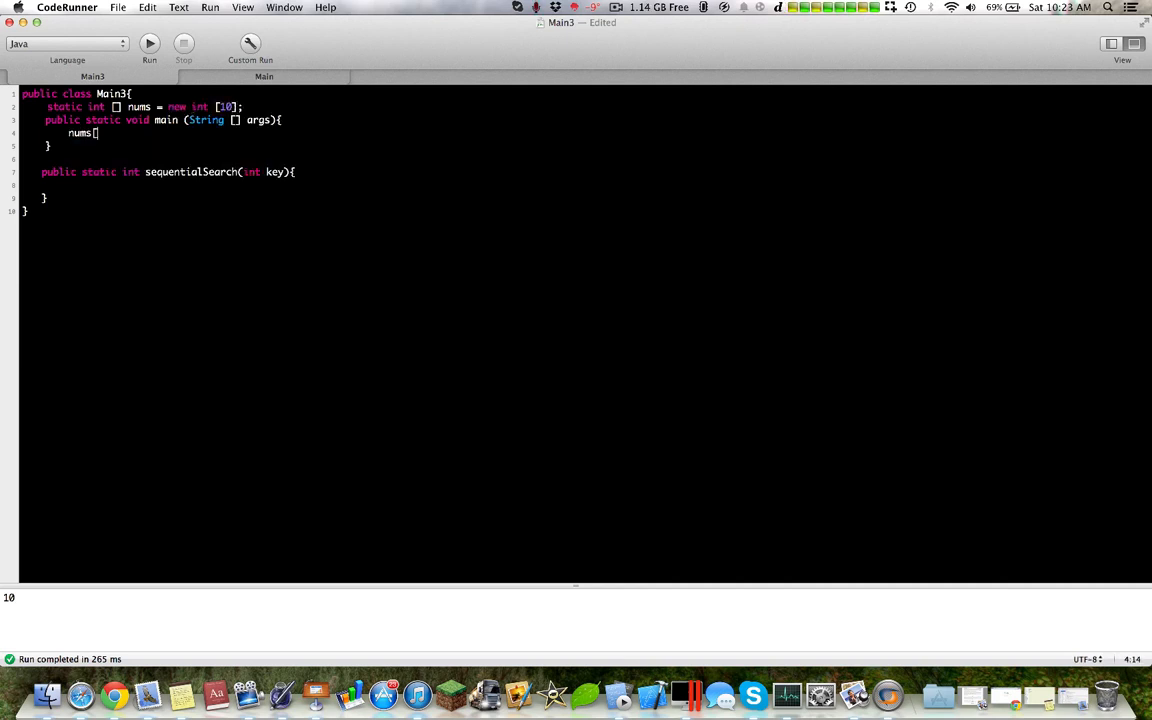
pyautogui.write('[0] = 2;')
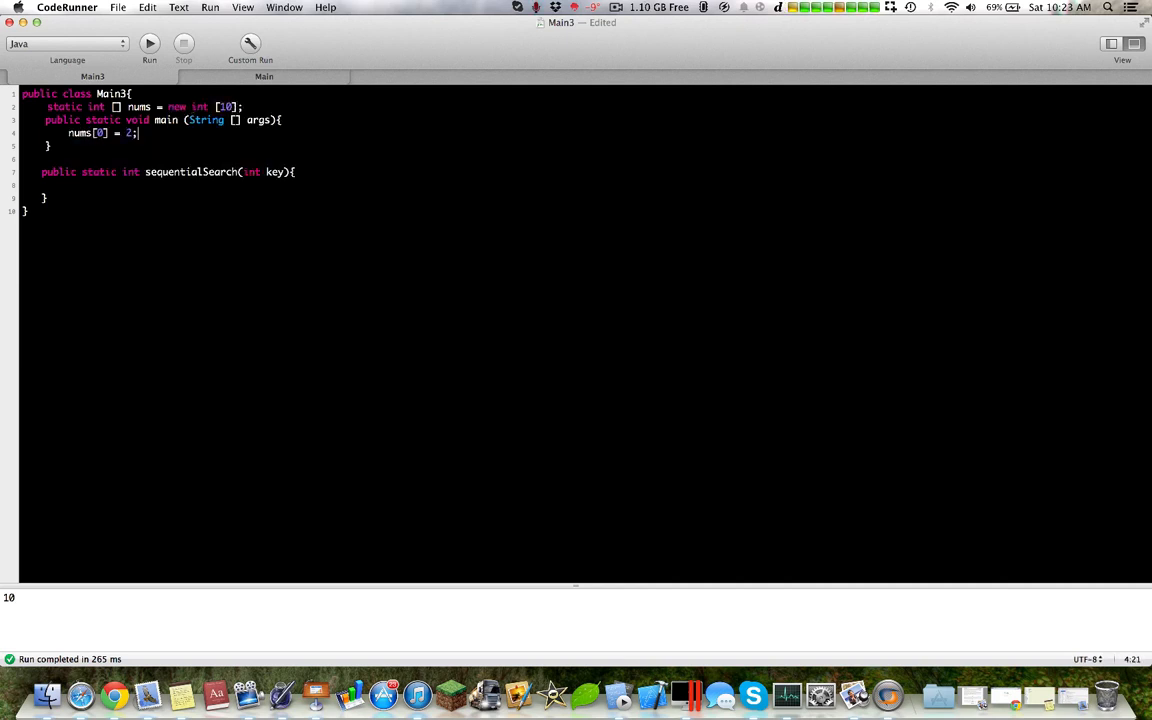
pyautogui.write('nums[1] = 3;')
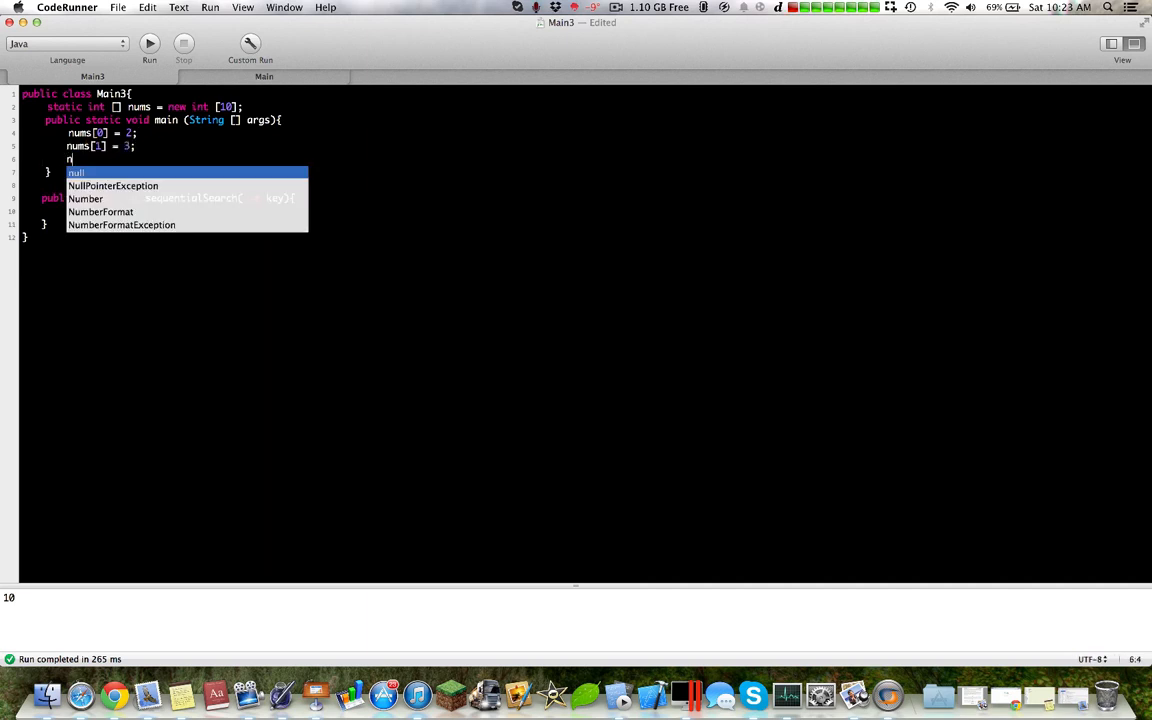
pyautogui.write('ums[2] =')
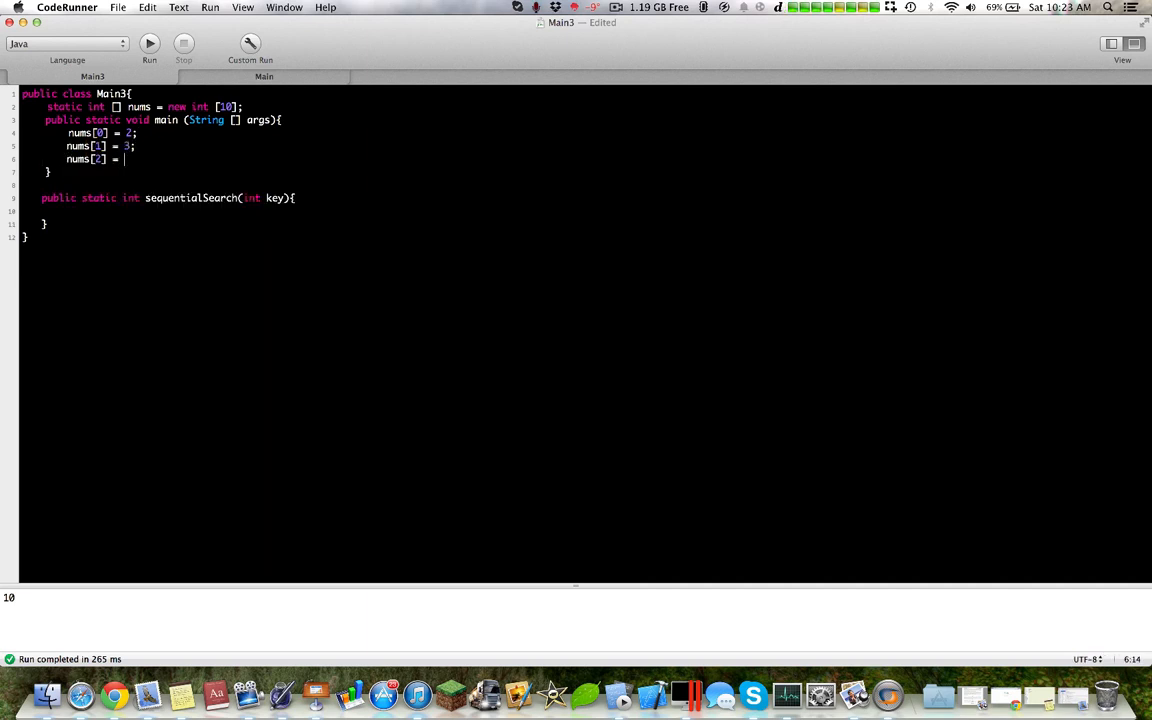
pyautogui.write('4;')
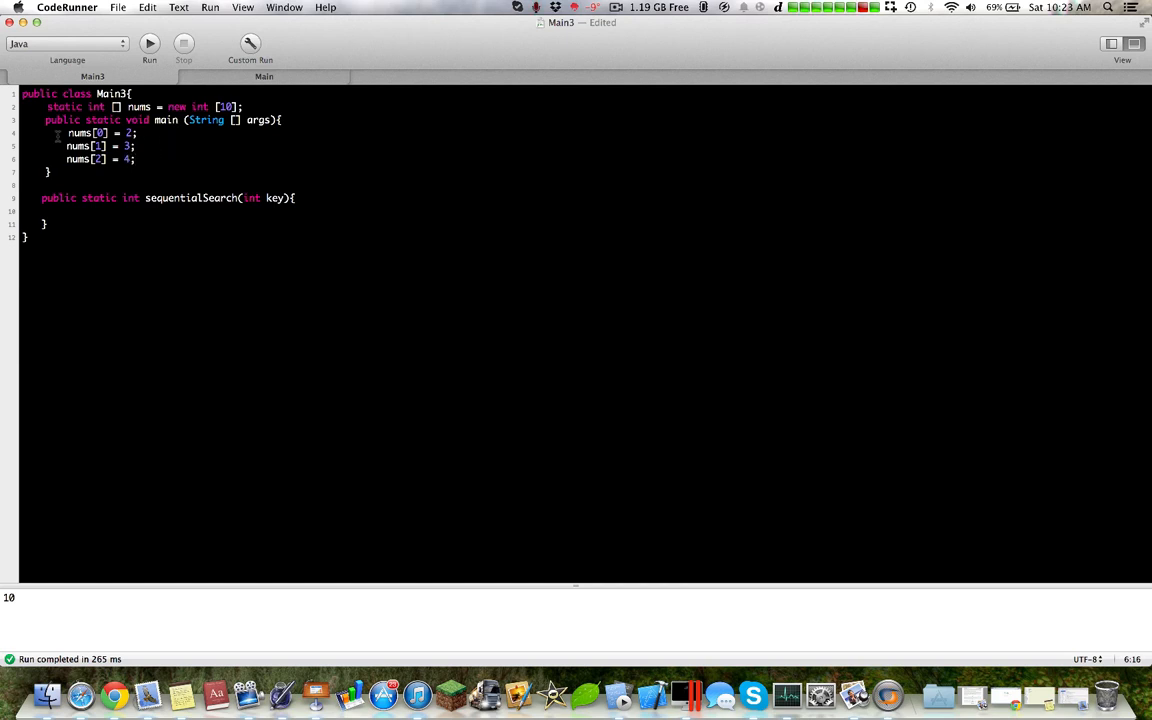
# Step: Fill nums via for(int i = 0; i < 10; i++) and call sequentialSearch(4)
pyautogui.write('for(i')
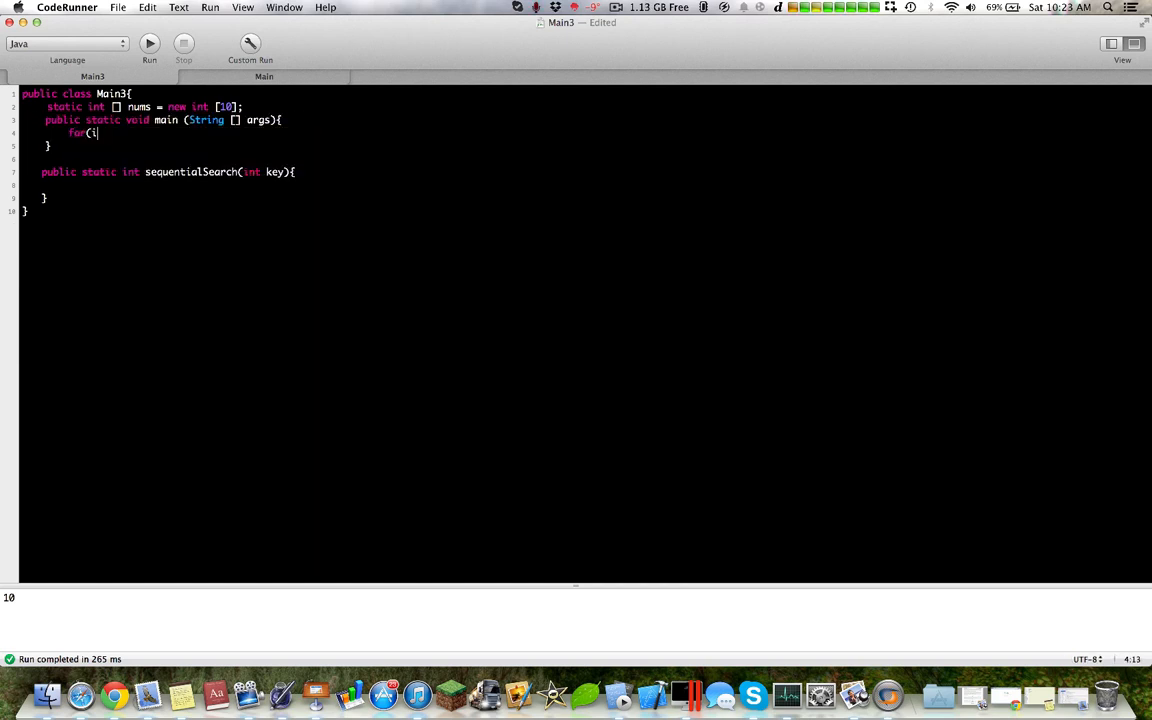
pyautogui.write('nt i = 0; i < 10;')
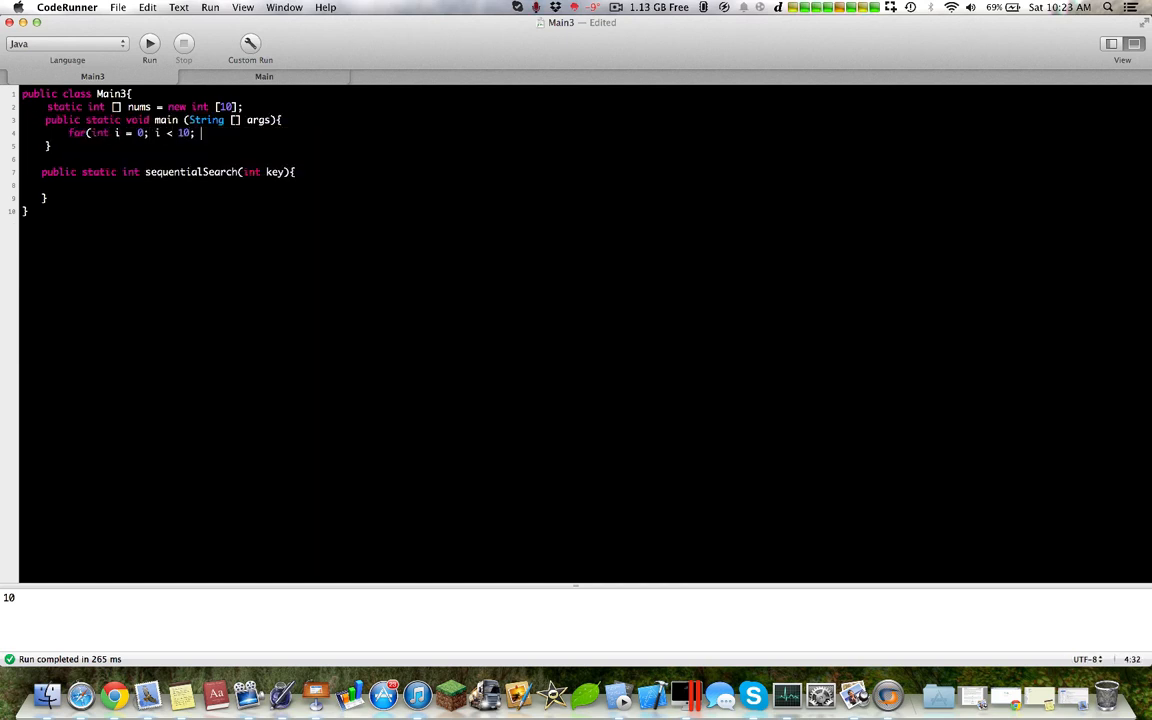
pyautogui.write('i++)')
pyautogui.write('nums[i] = i;')
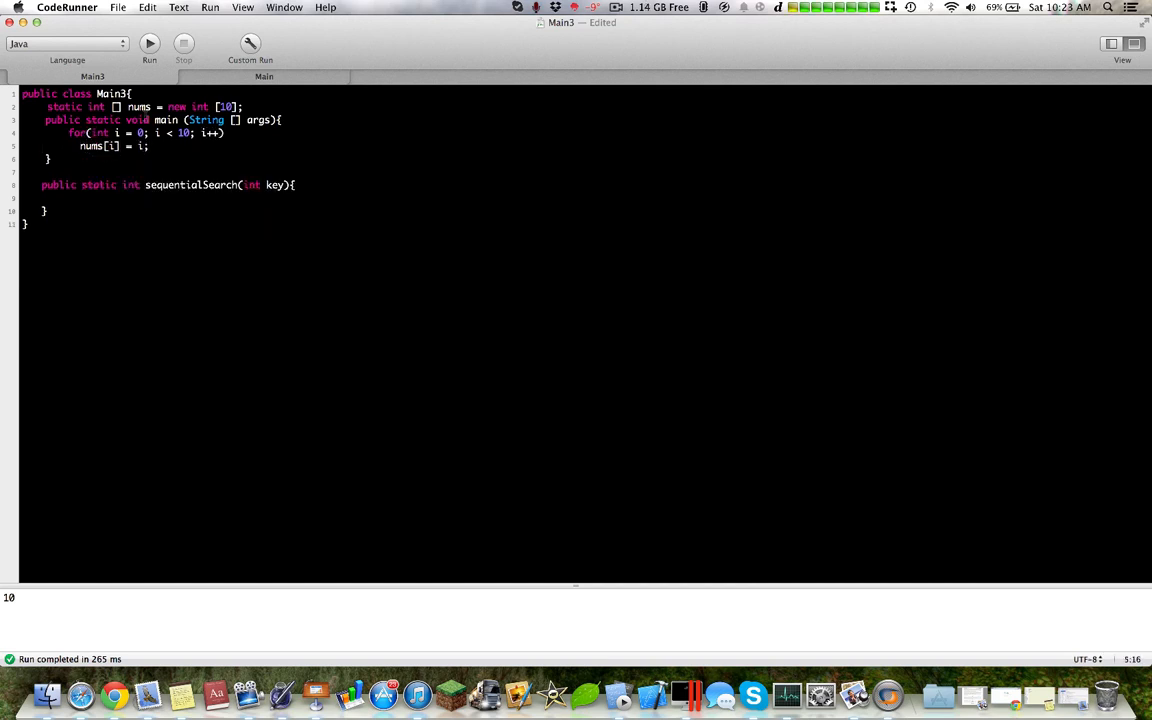
pyautogui.write('s')
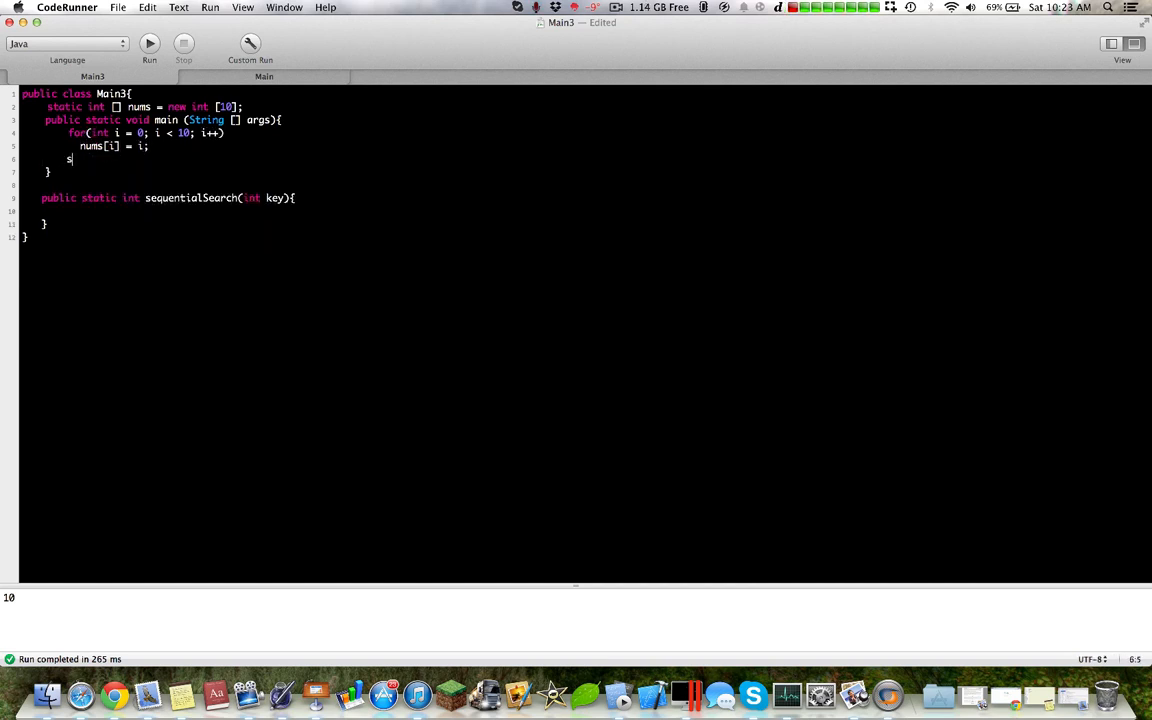
pyautogui.write('equentialSearch();')
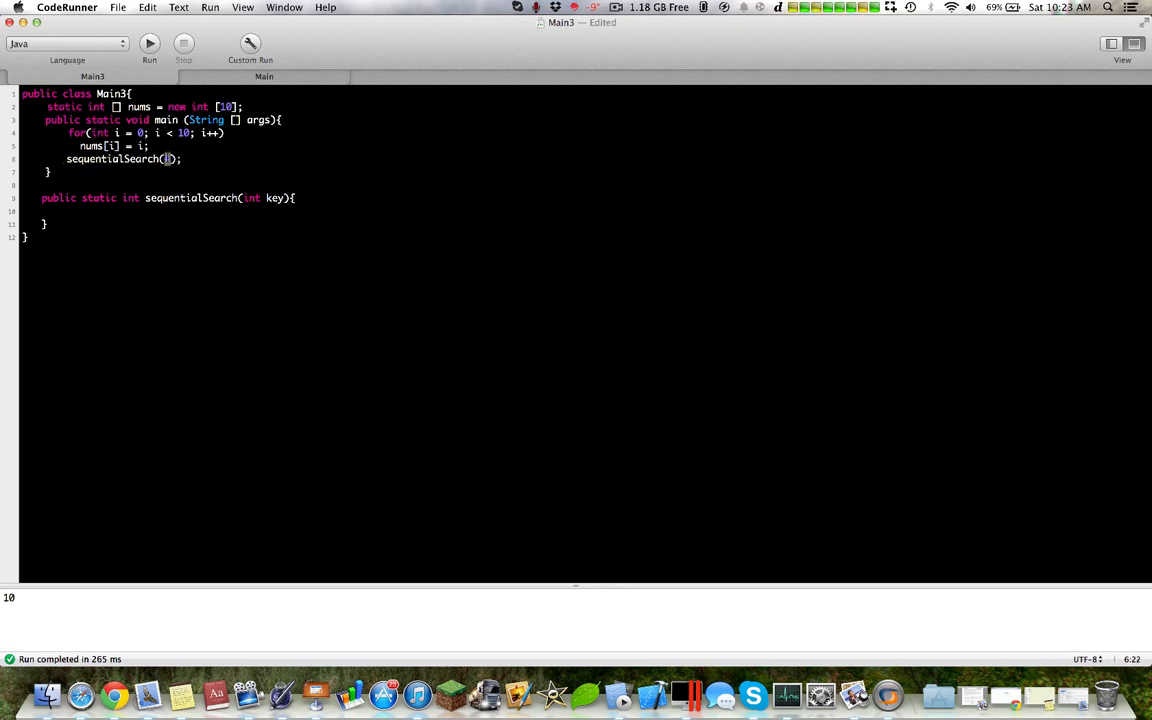
pyautogui.write('4')
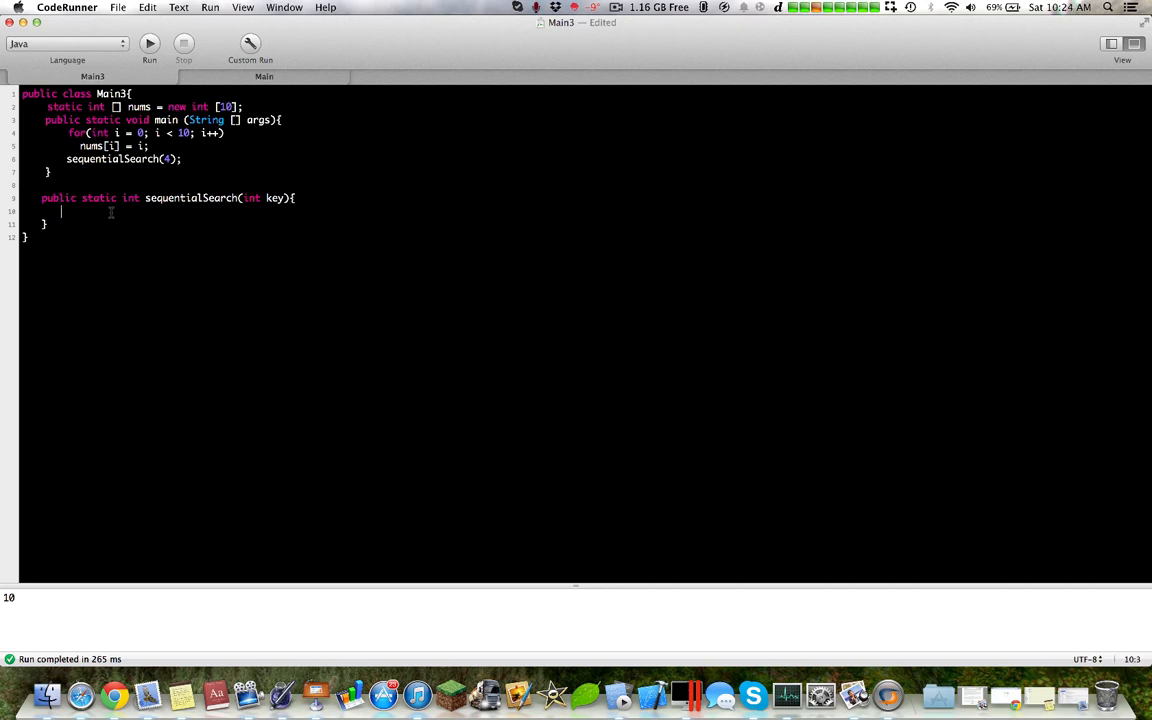
# Step: Write a loop in sequentialSearch with if (nums[i] == key) return i, then run
pyautogui.write('for(i')
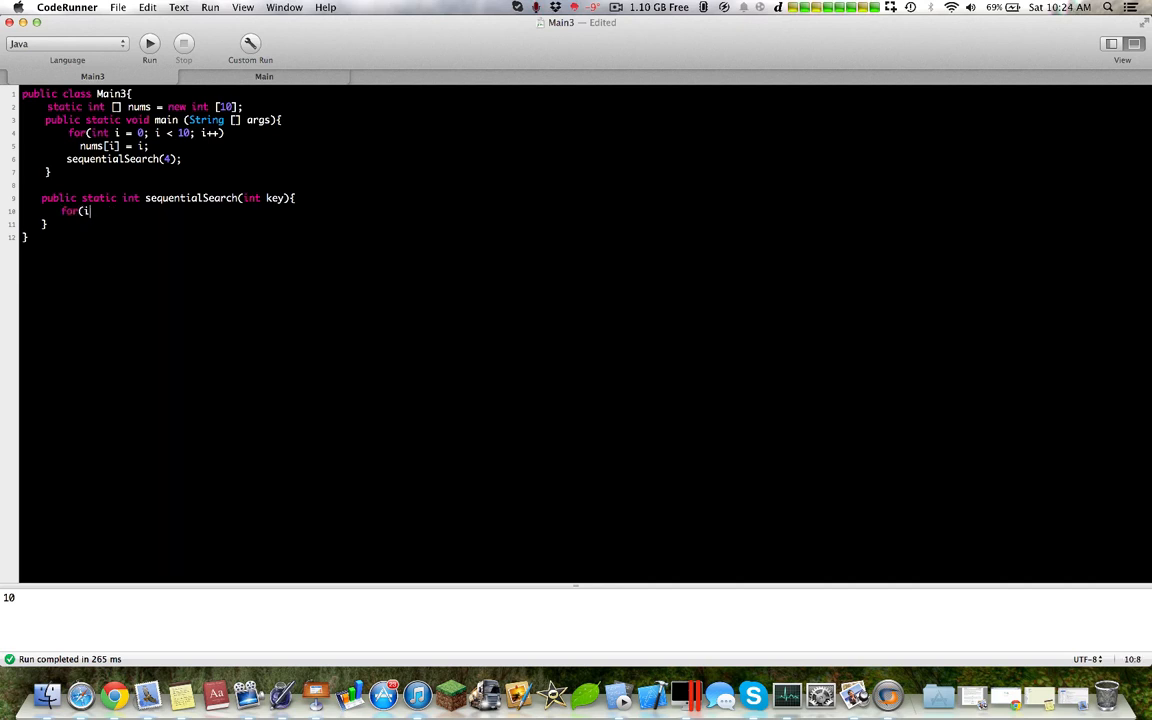
pyautogui.write('nt i = 0; i < nums.length; i++')
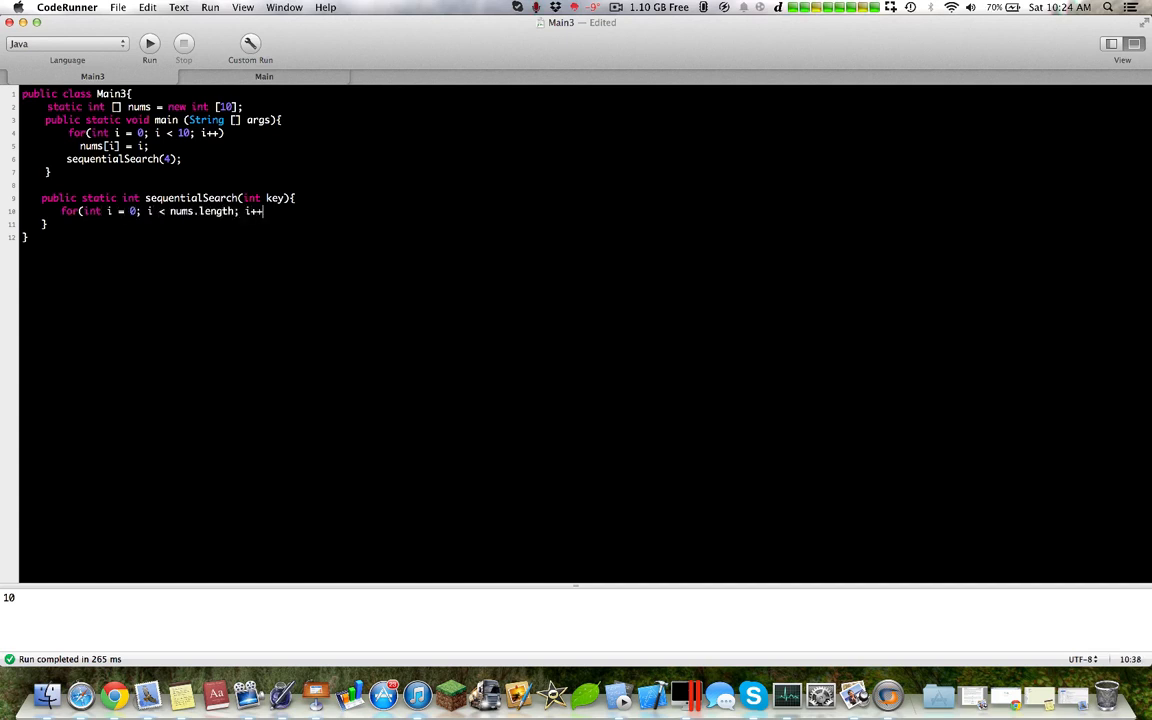
pyautogui.write('{')
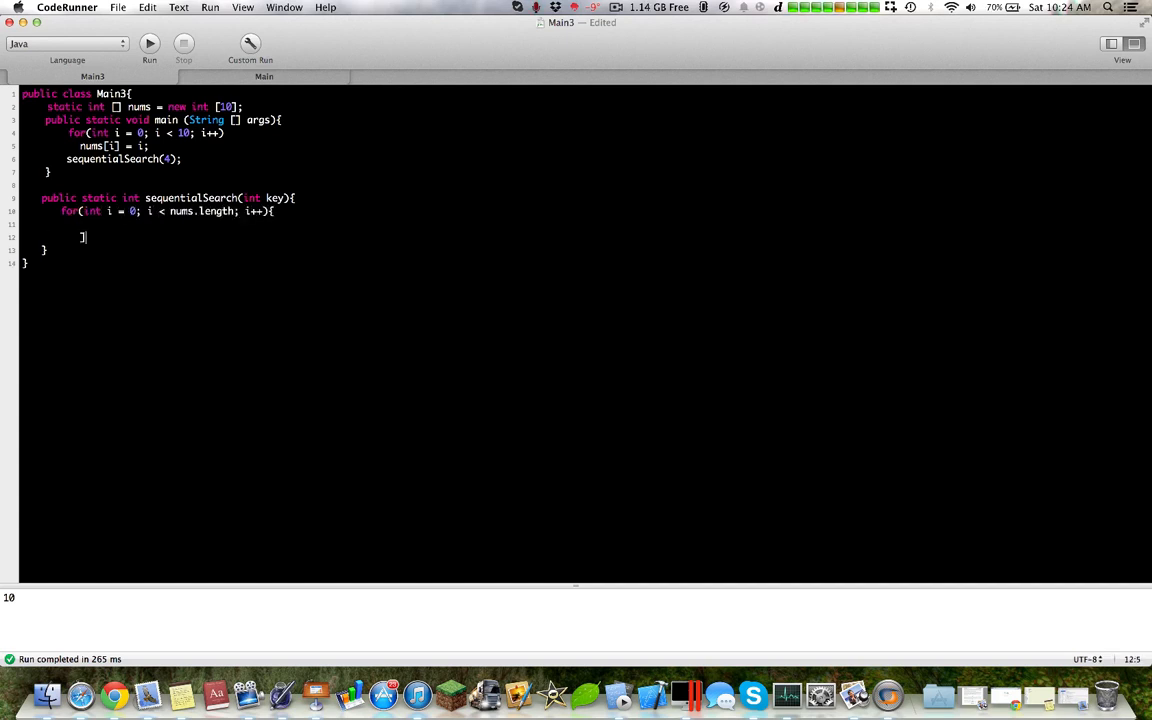
pyautogui.write('return')
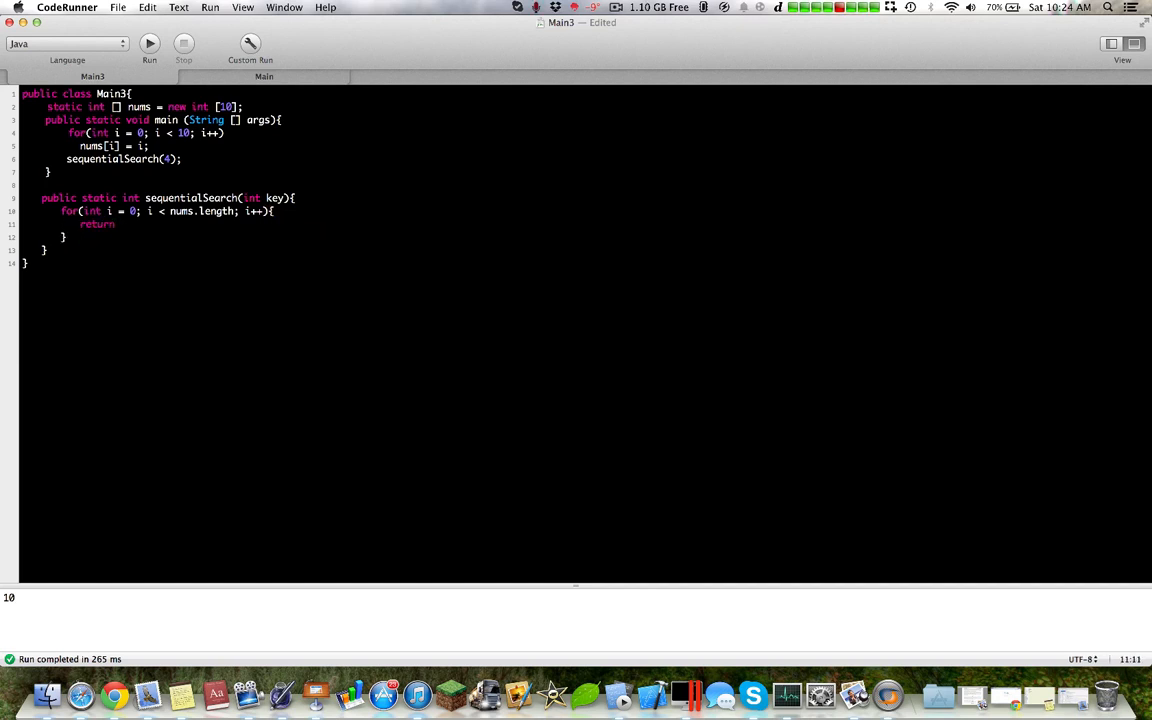
pyautogui.press('Backspace')
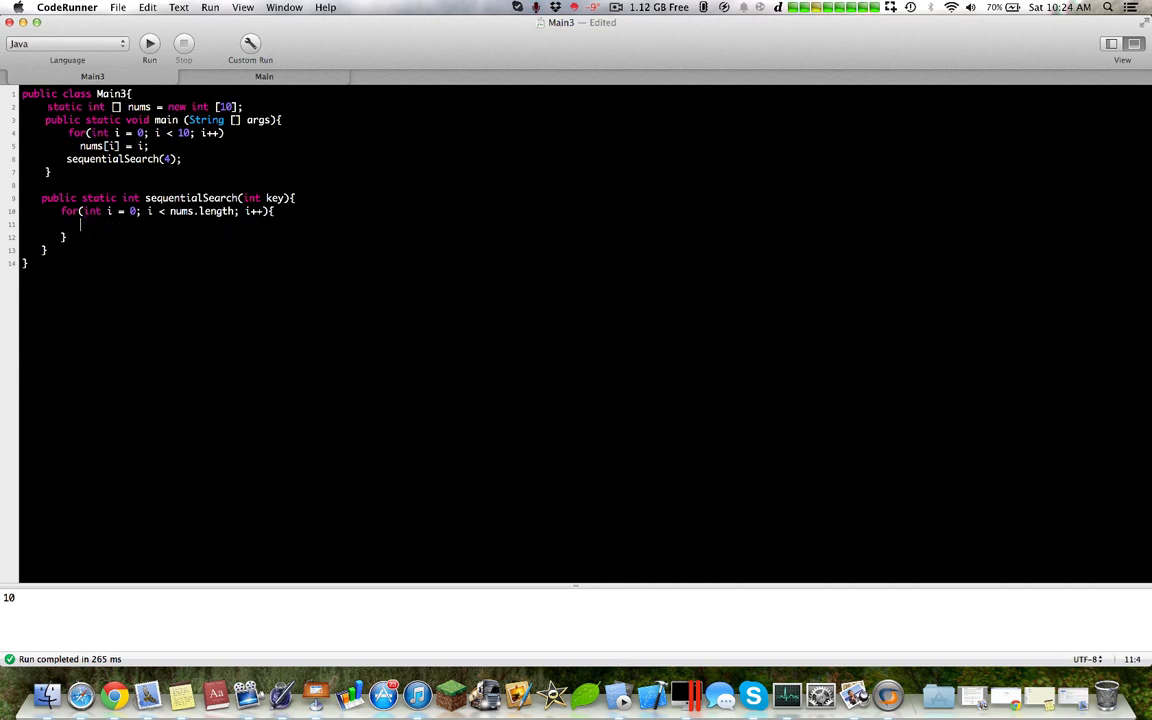
pyautogui.write('if (key')
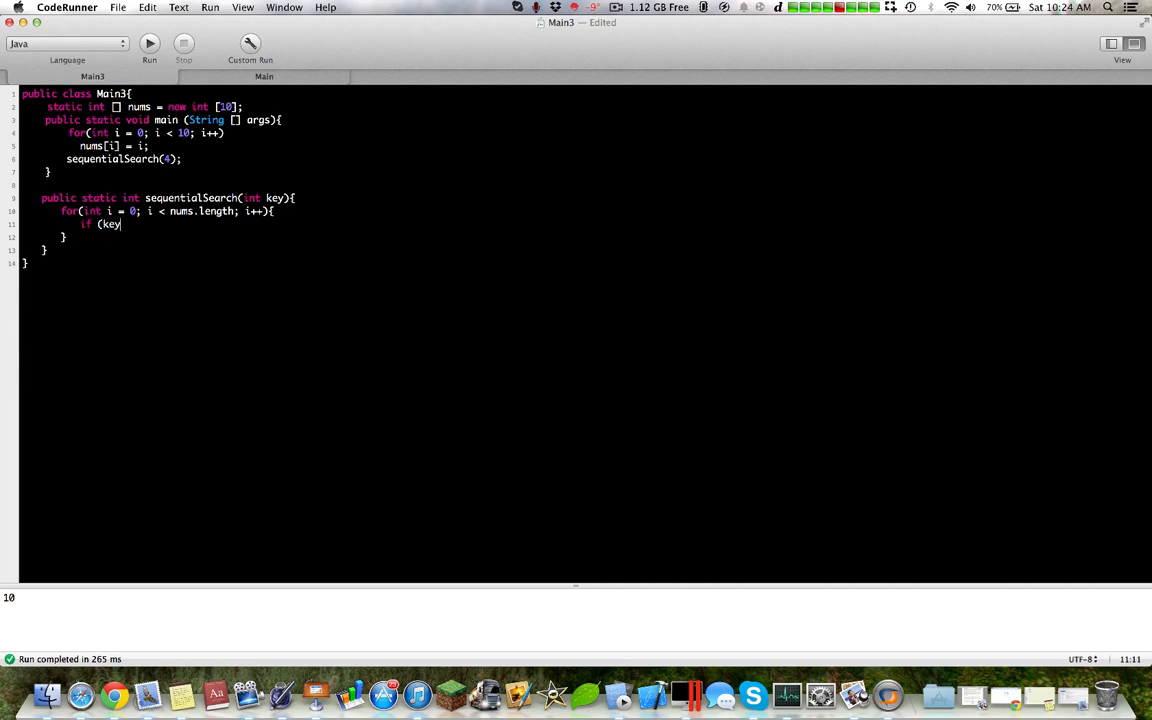
pyautogui.write('nums[')
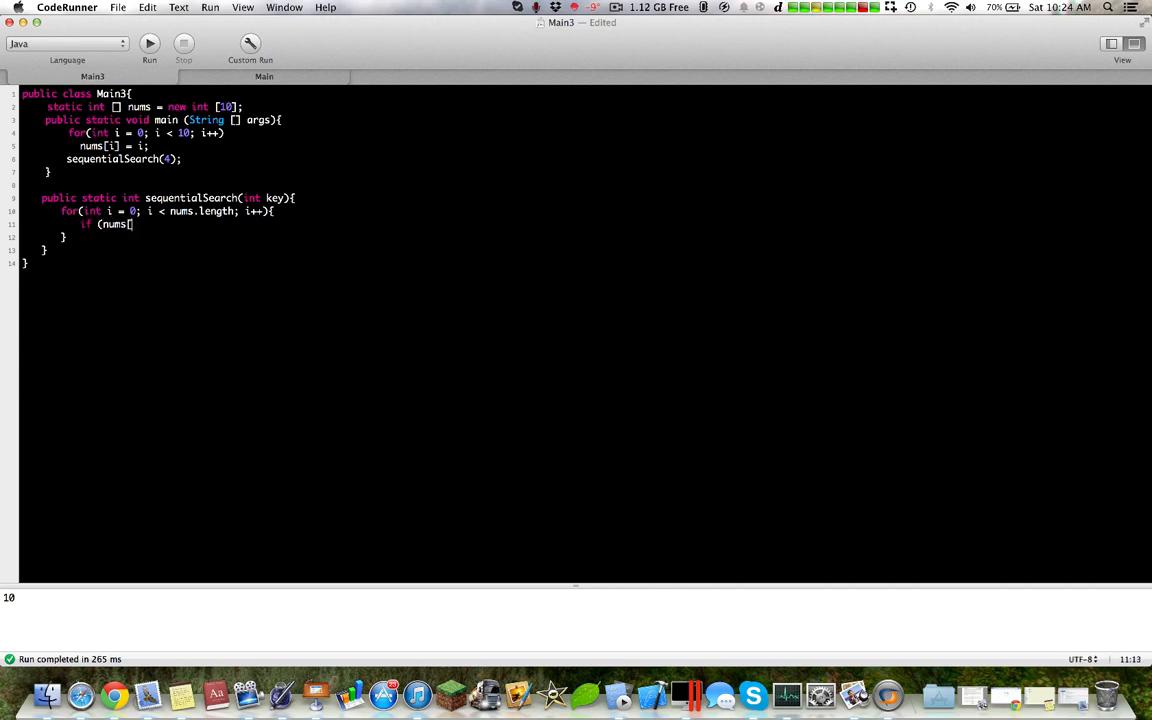
pyautogui.write('key]')
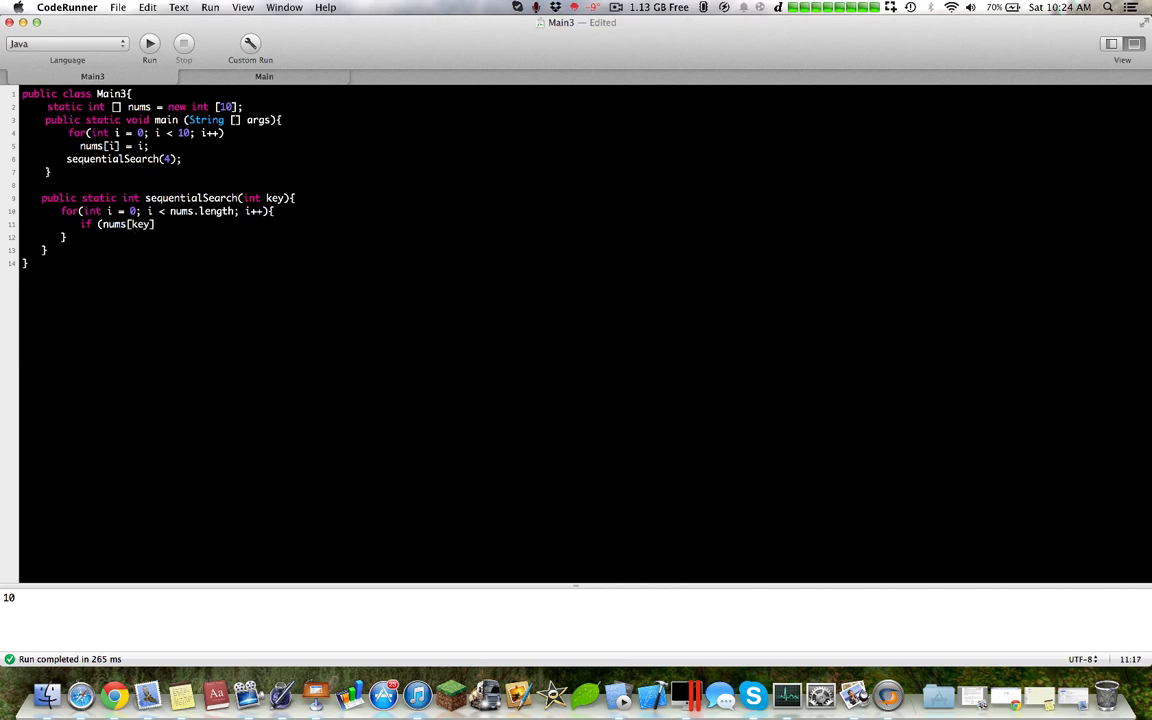
pyautogui.write('i] ==')
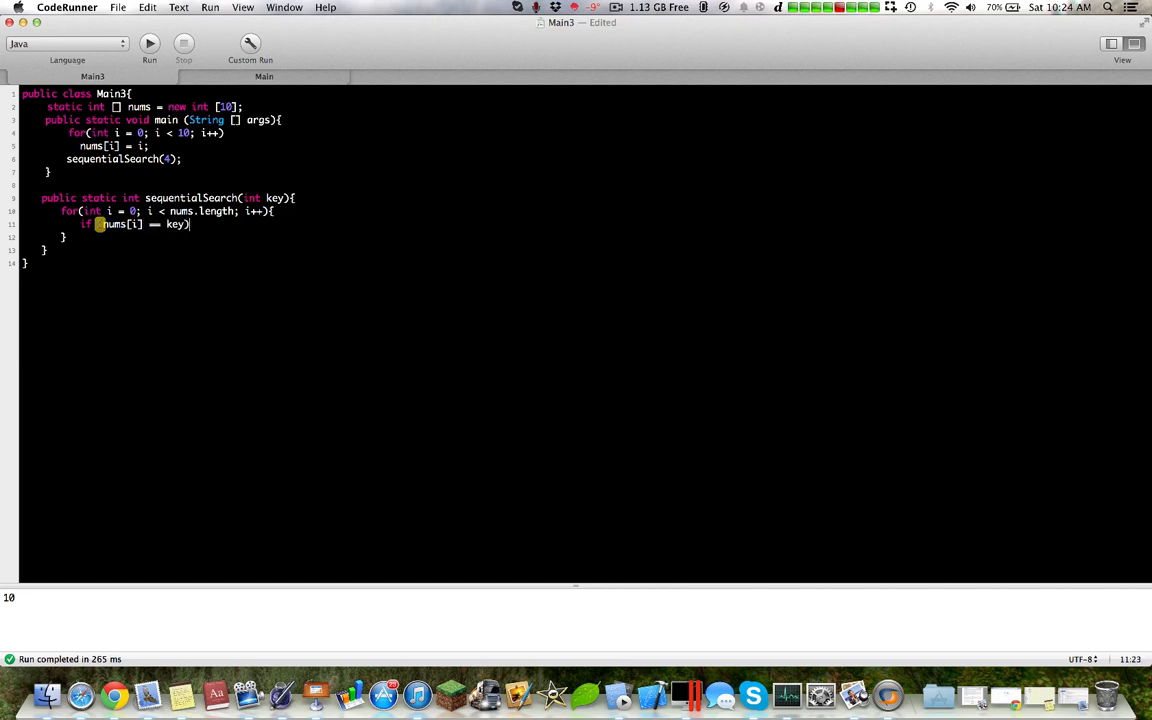
pyautogui.write('return i')
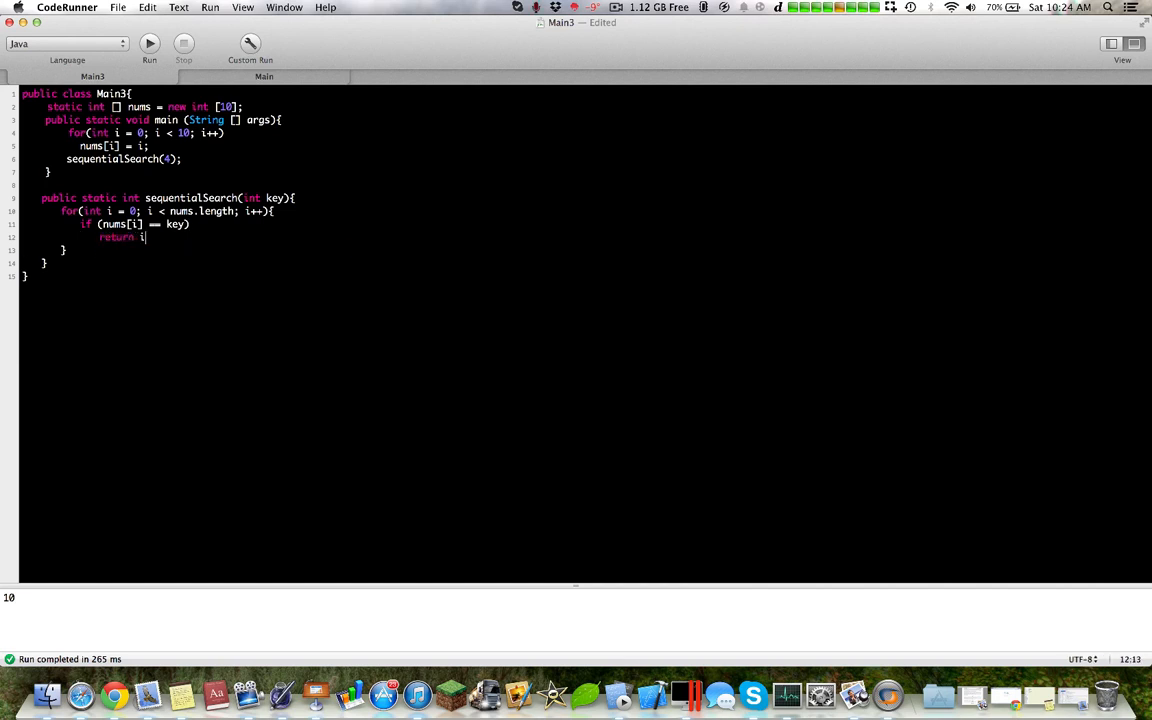
pyautogui.click(149, 43)
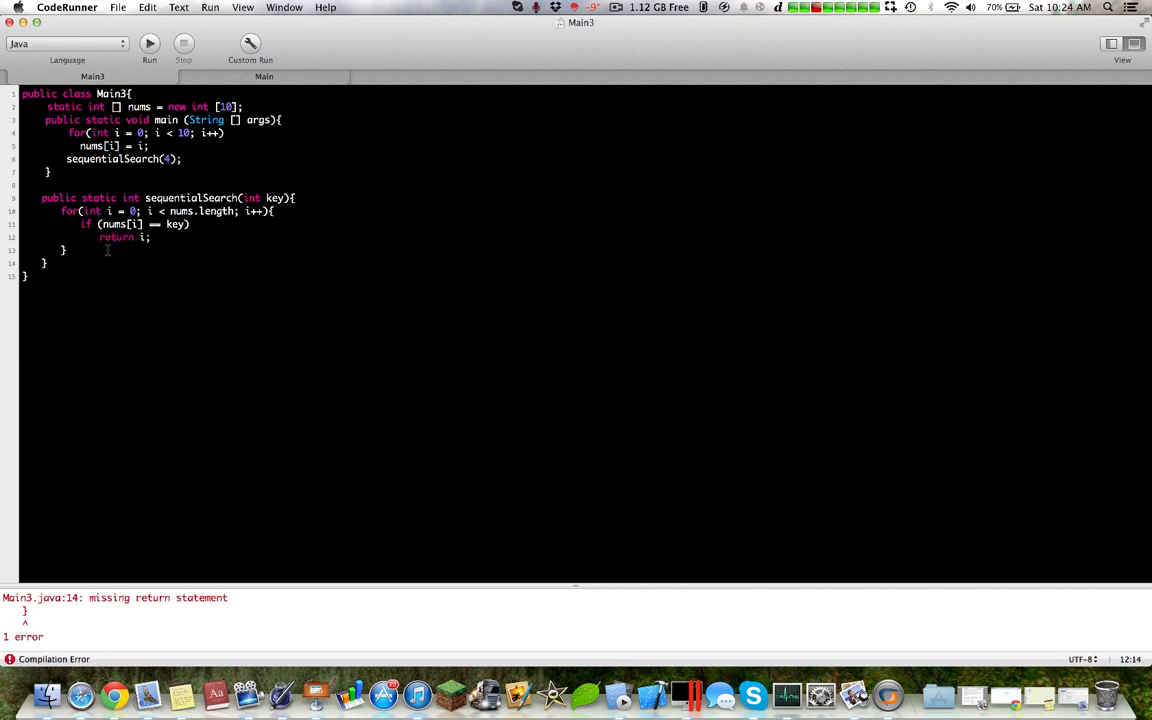
# Step: Add return -1 after the loop, print sequentialSearch(4), and run it
pyautogui.write('return -1;')
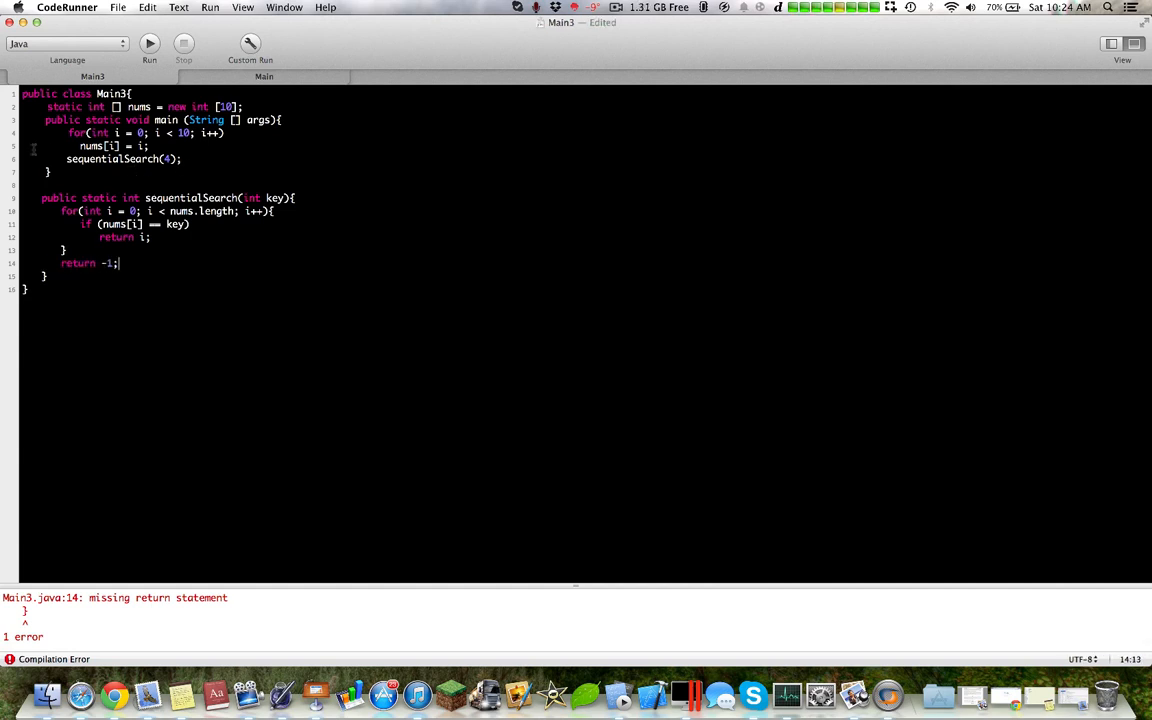
pyautogui.write('System.out.println(')
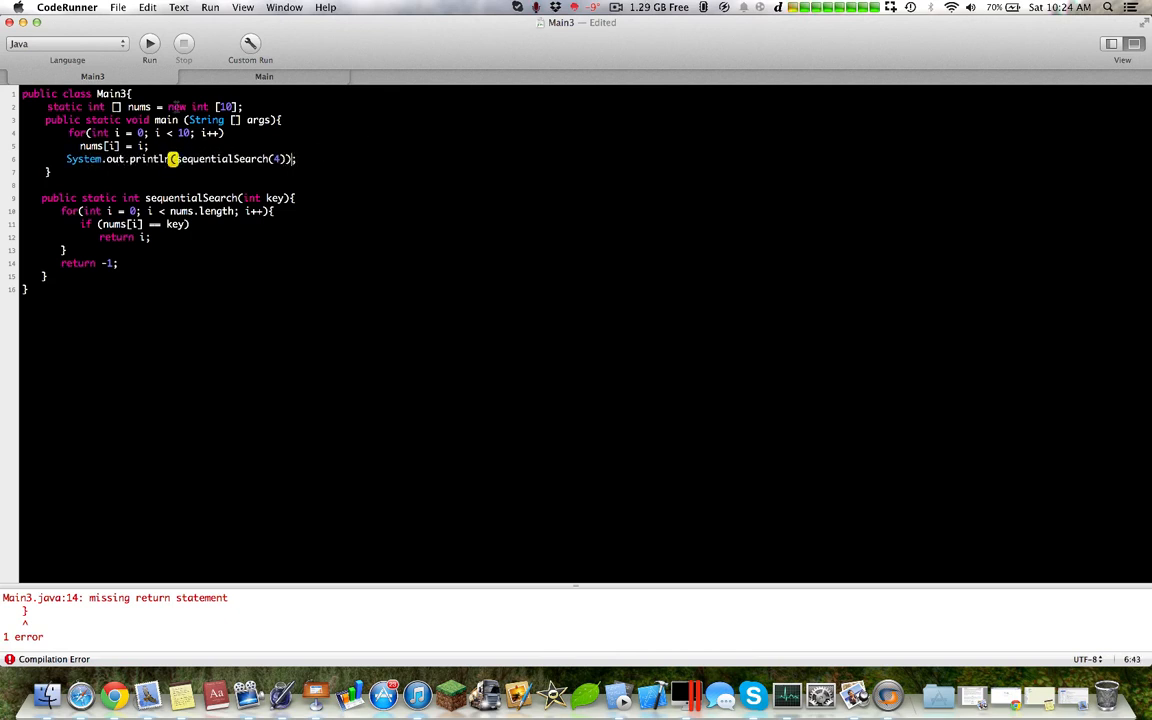
pyautogui.click(149, 43)
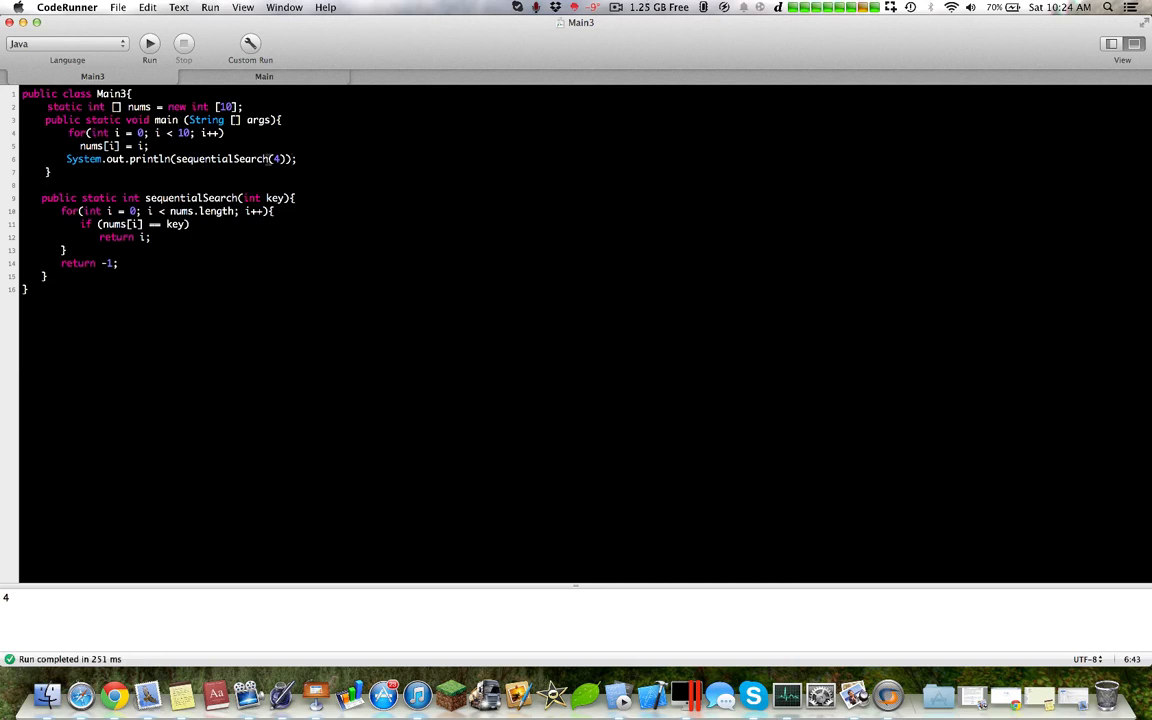
# Step: Change the search key from 4 to 7 and add a //1 comment
pyautogui.press('Backspace')
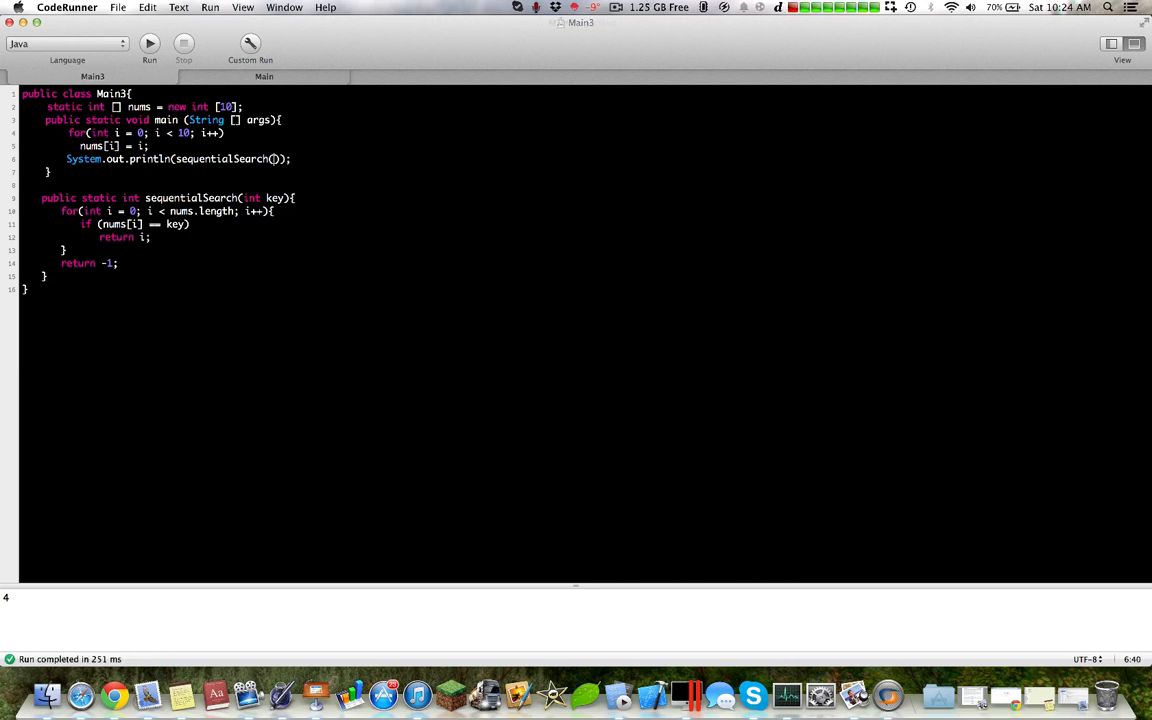
pyautogui.write('7')
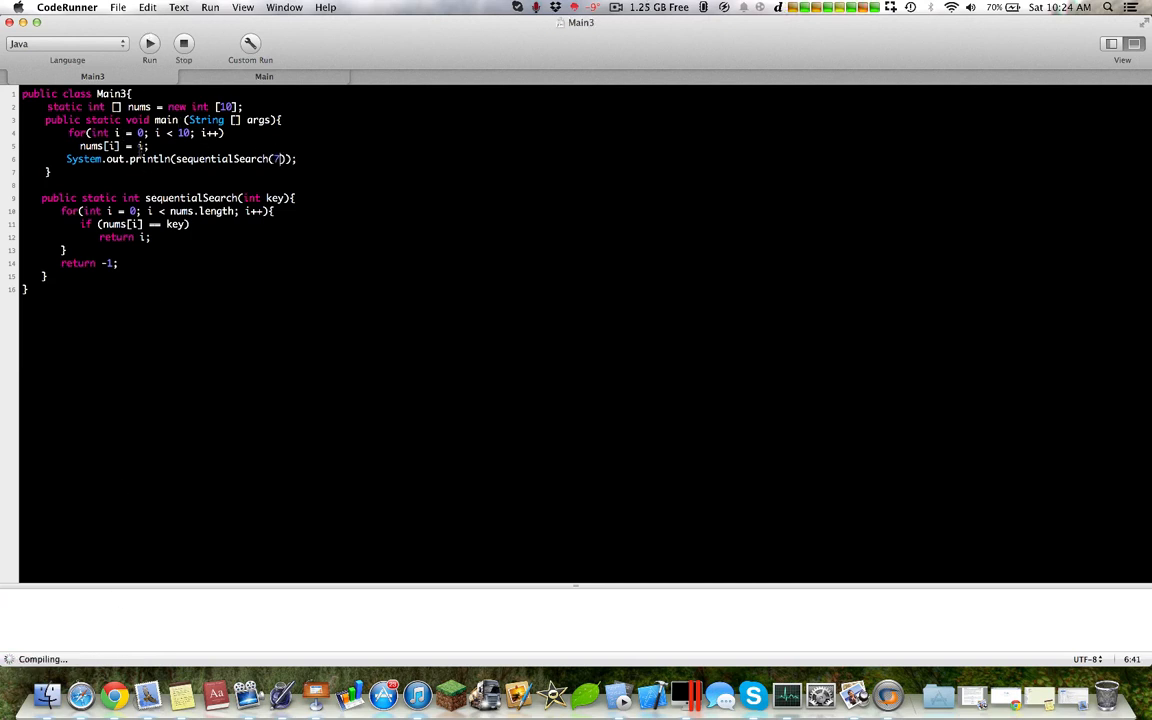
pyautogui.click(149, 43)
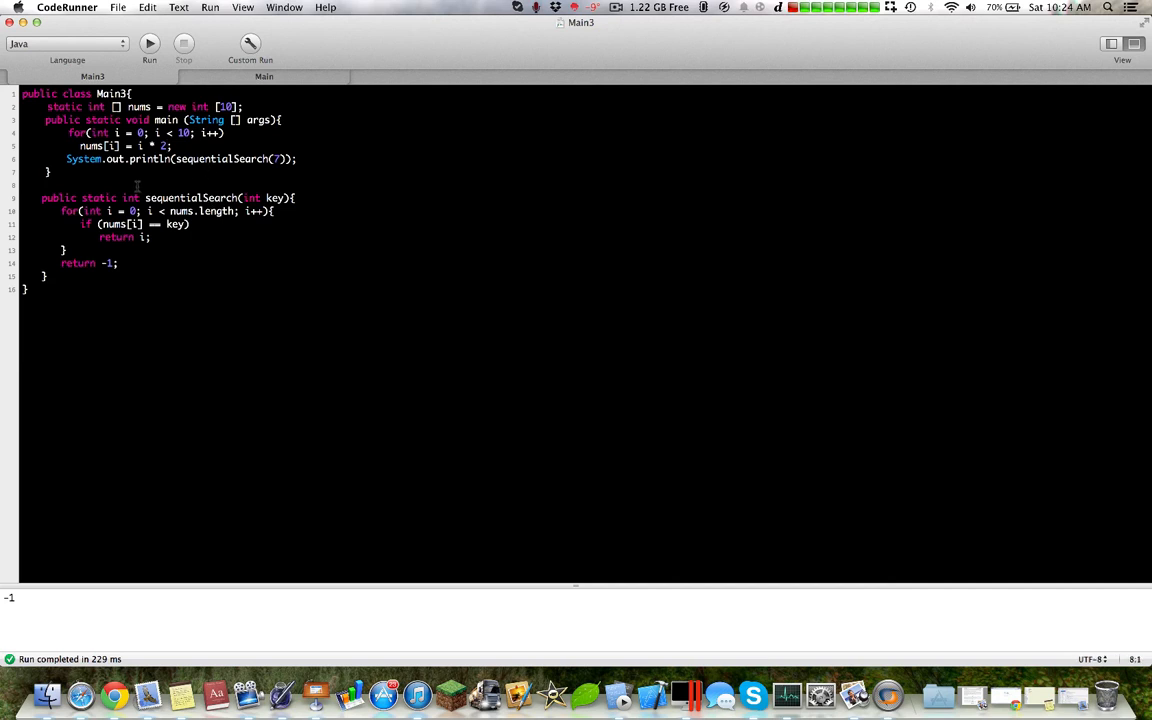
pyautogui.write('//1 2 3 4 5')
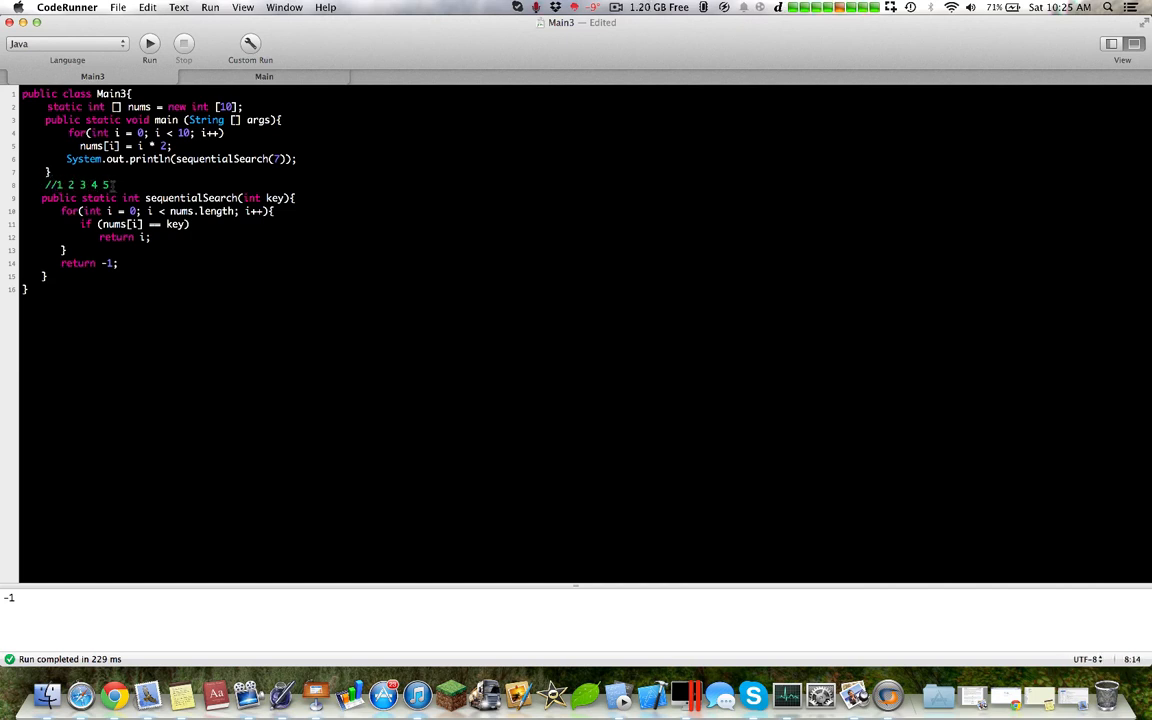
pyautogui.doubleClick(104, 185)
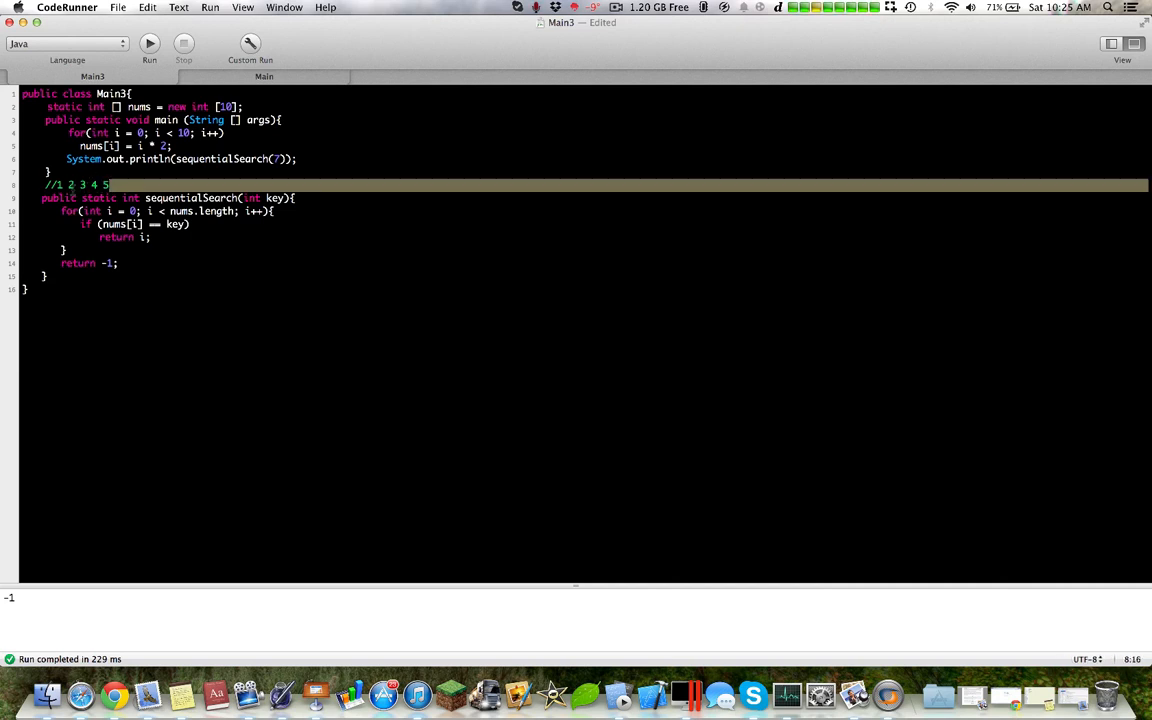
pyautogui.press('backspace')
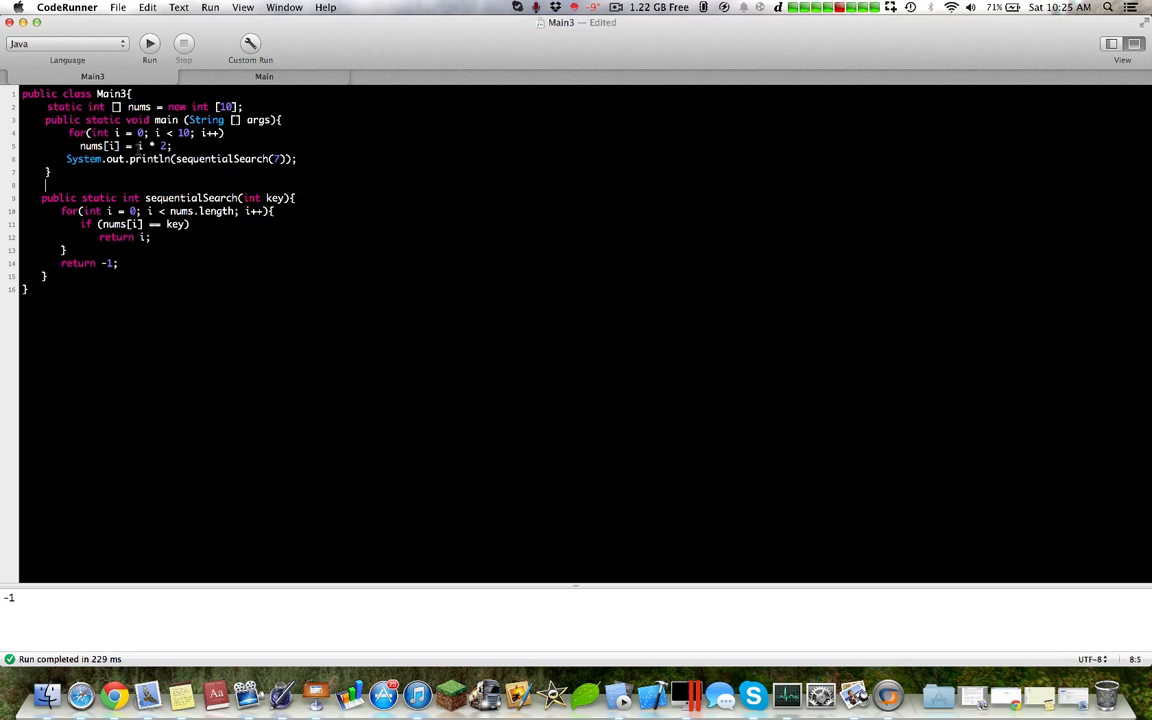
pyautogui.click(118, 263)
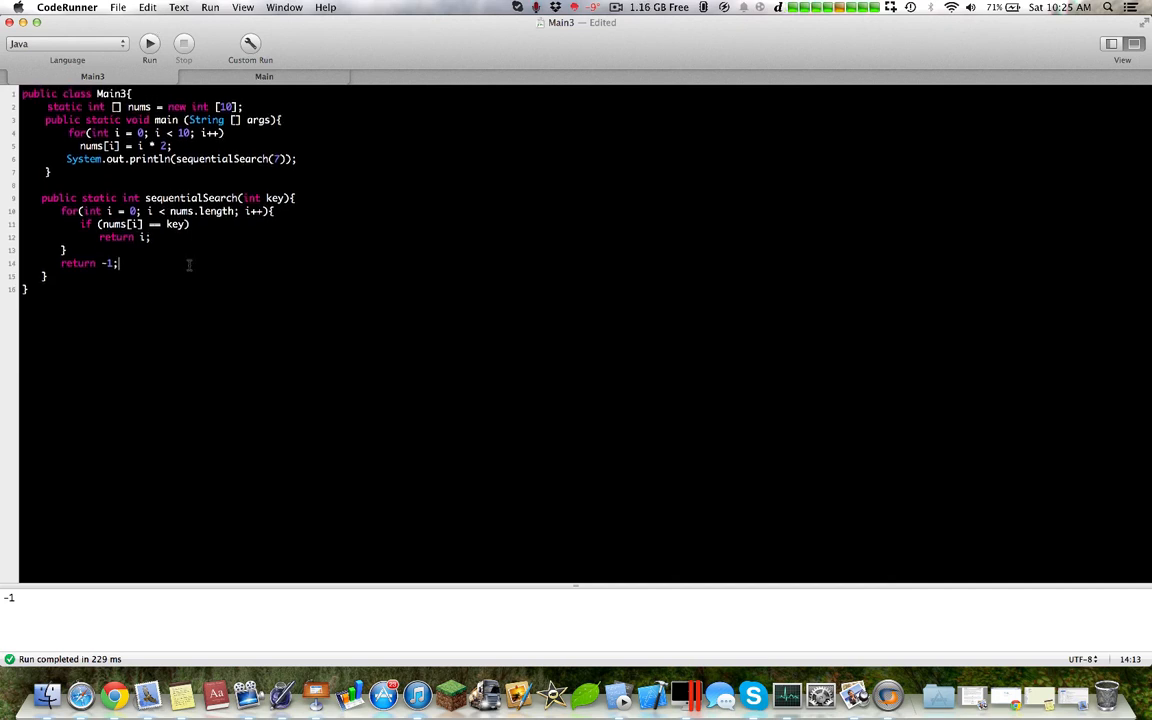
pyautogui.moveTo(189, 264)
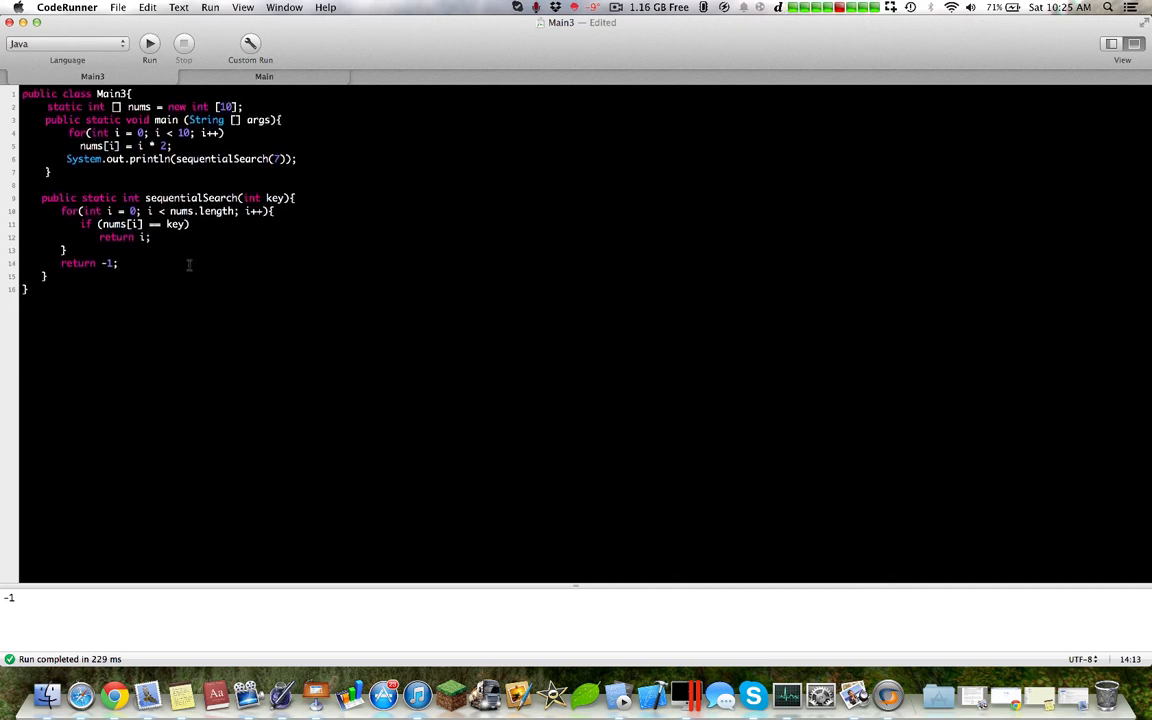